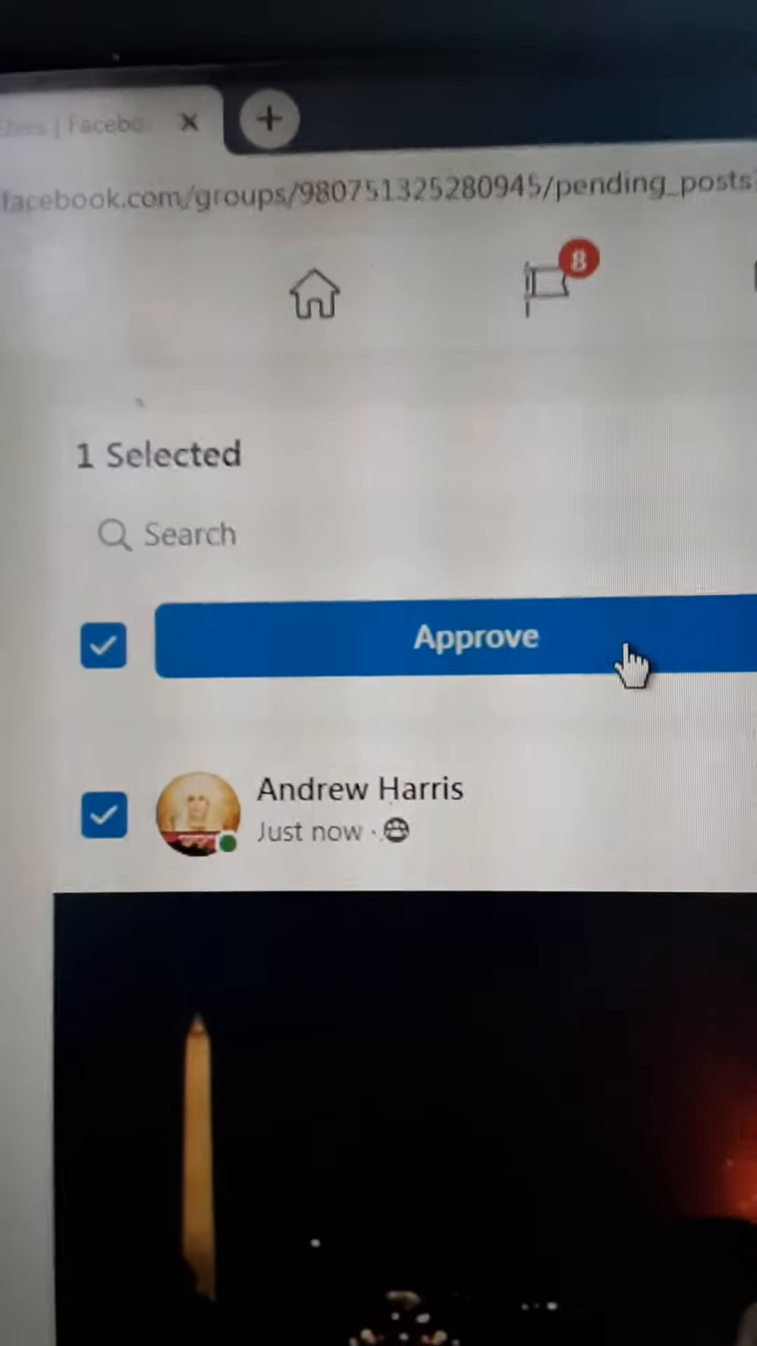
click(477, 638)
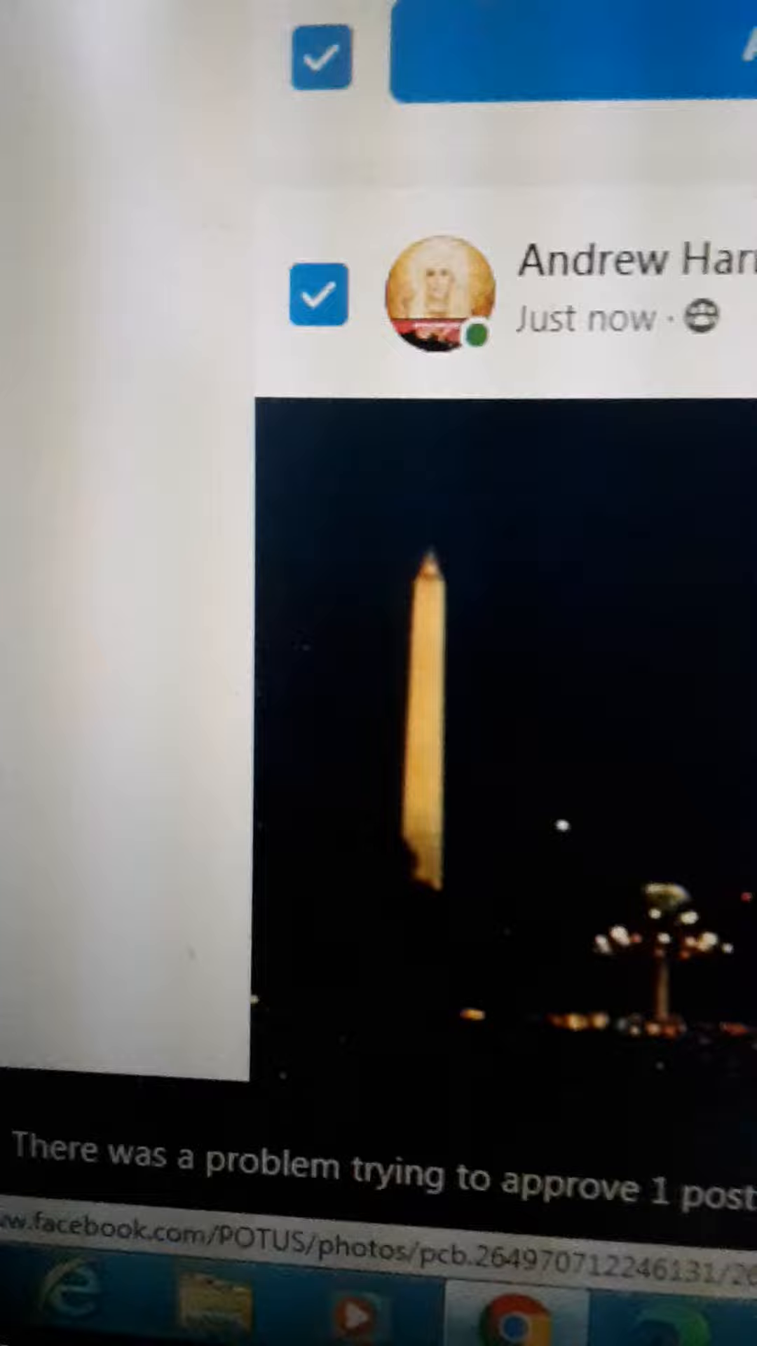
scroll(up, 3)
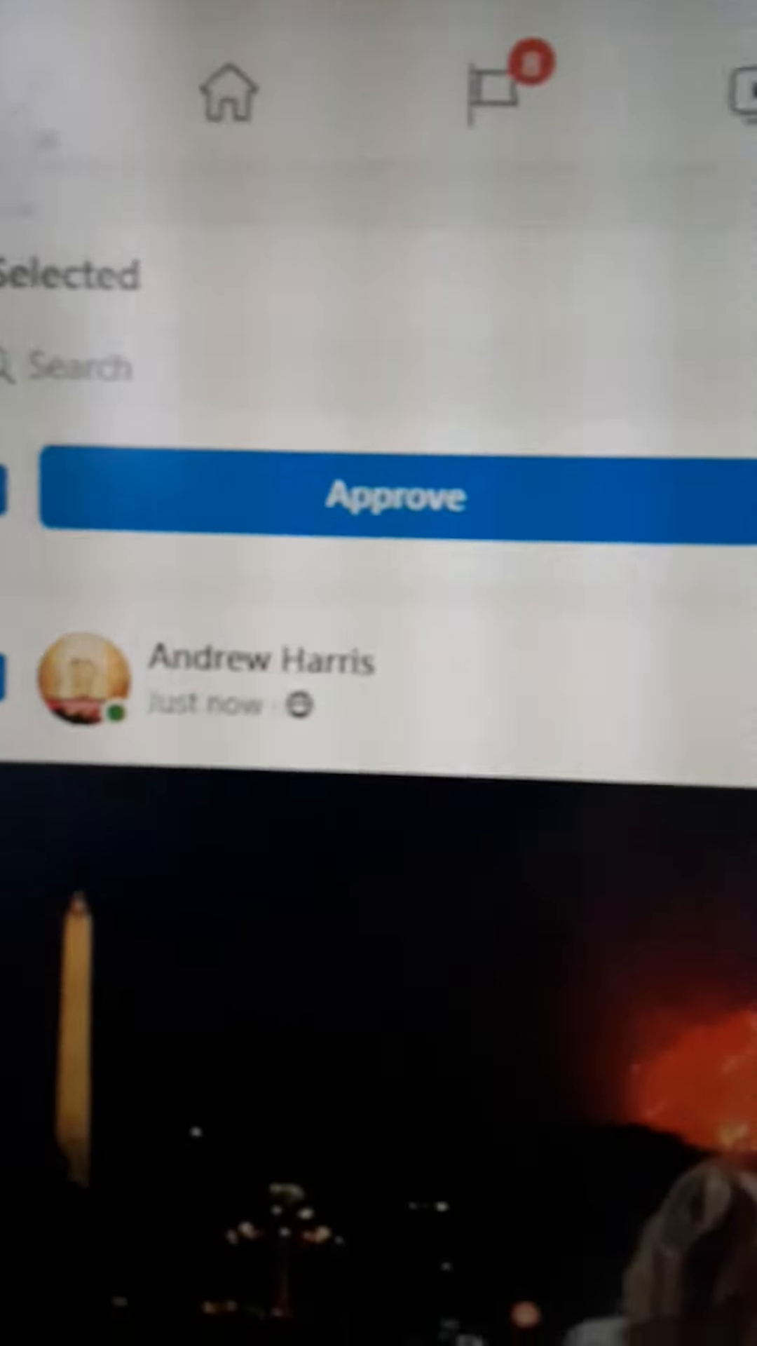
scroll(down, 3)
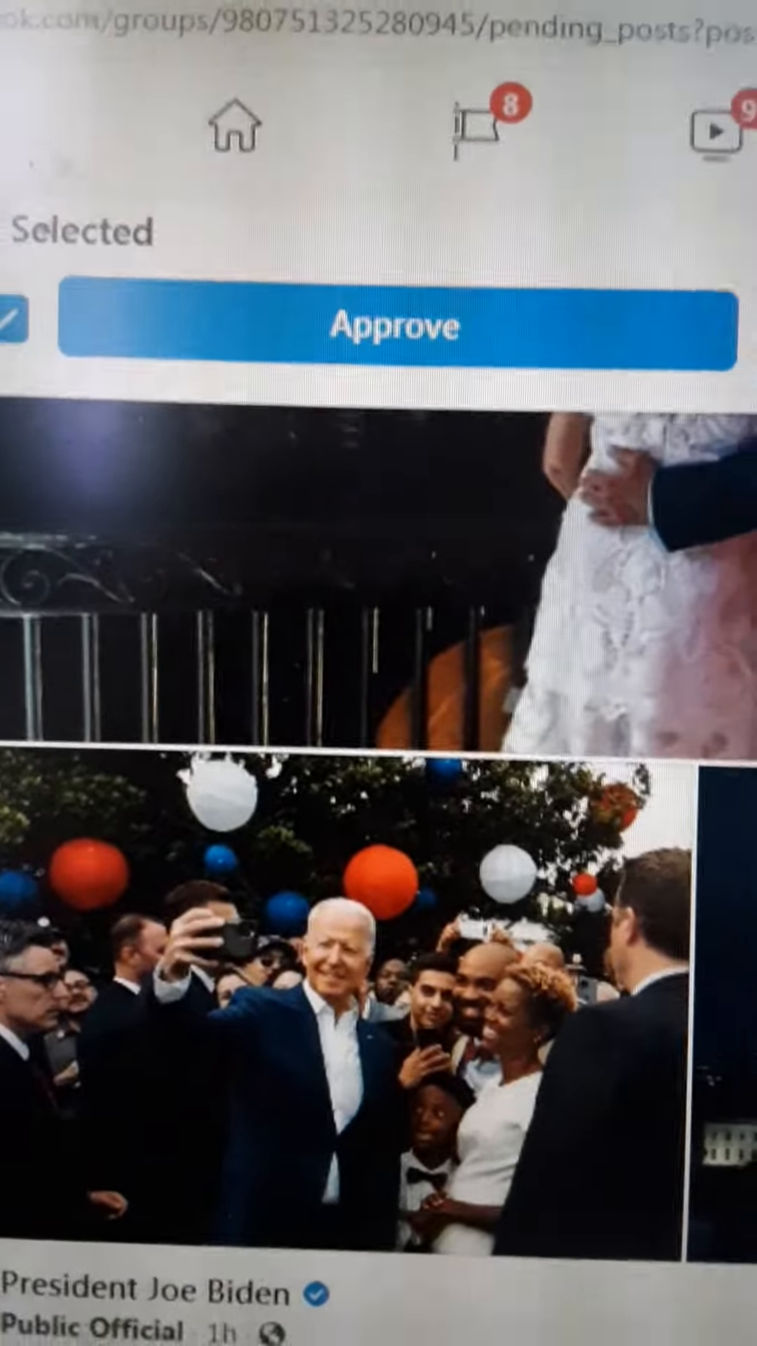
scroll(down, 3)
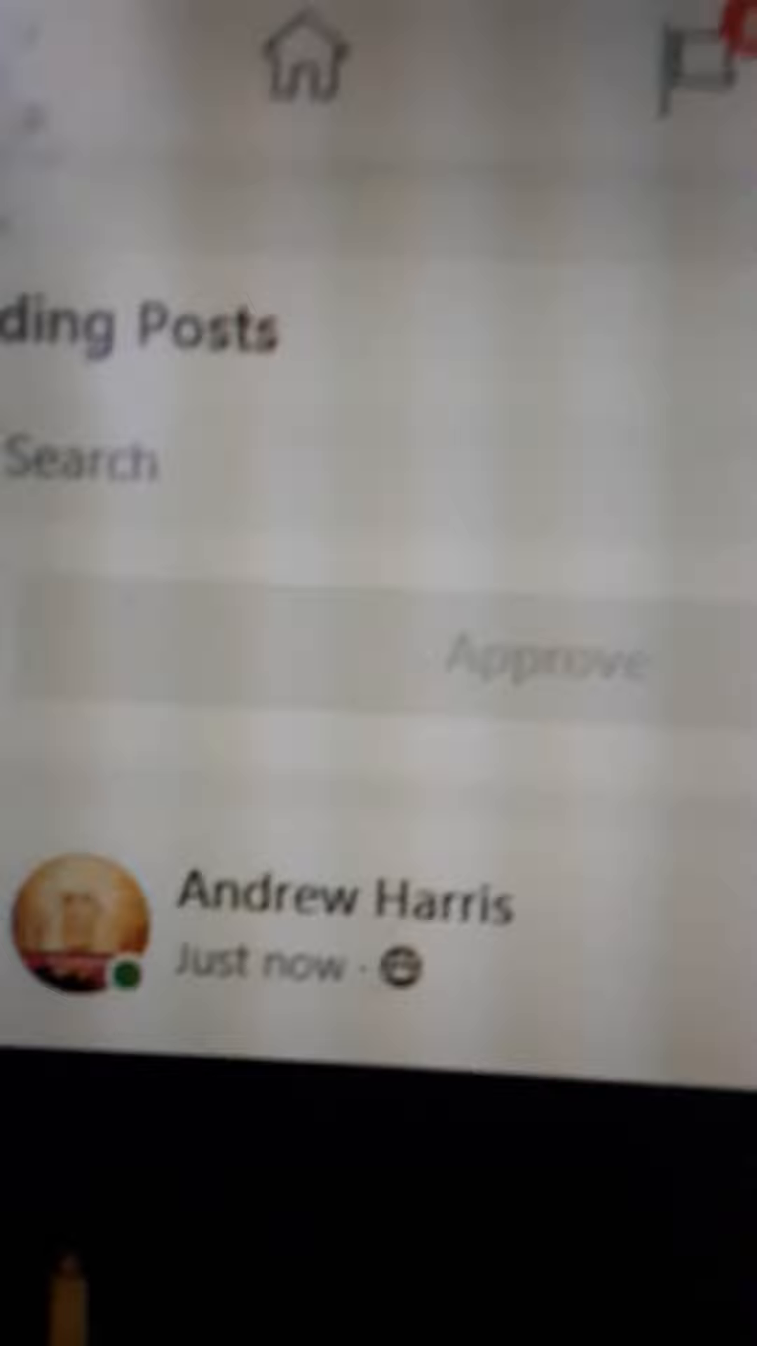
click(108, 862)
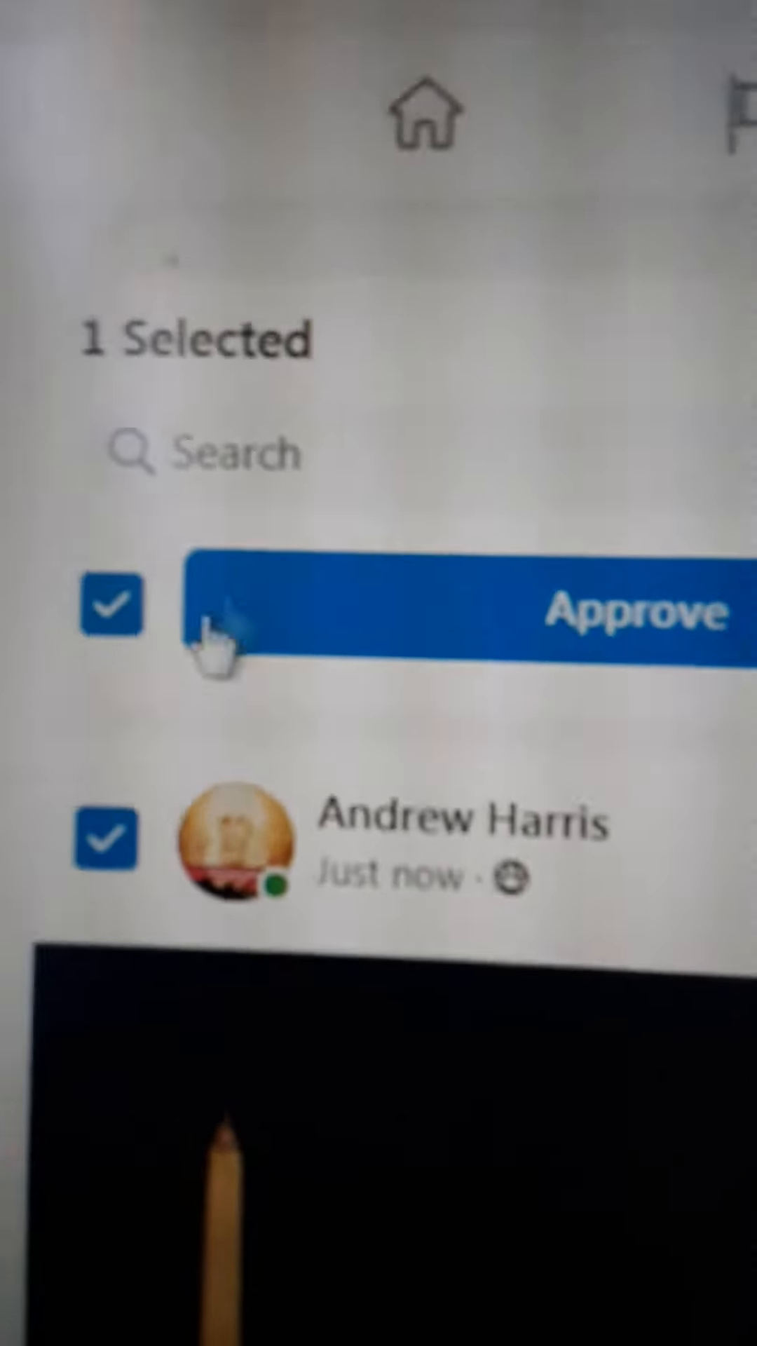
click(601, 613)
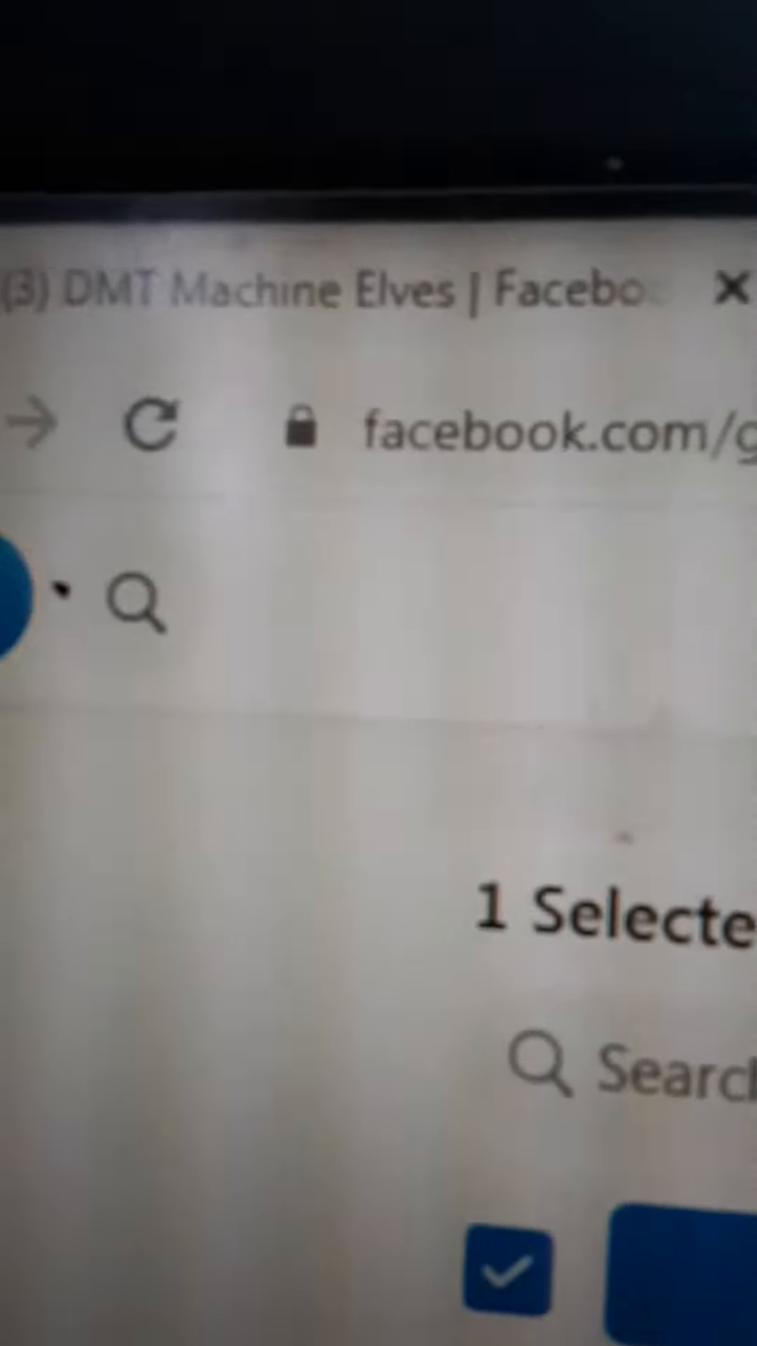
scroll(down, 3)
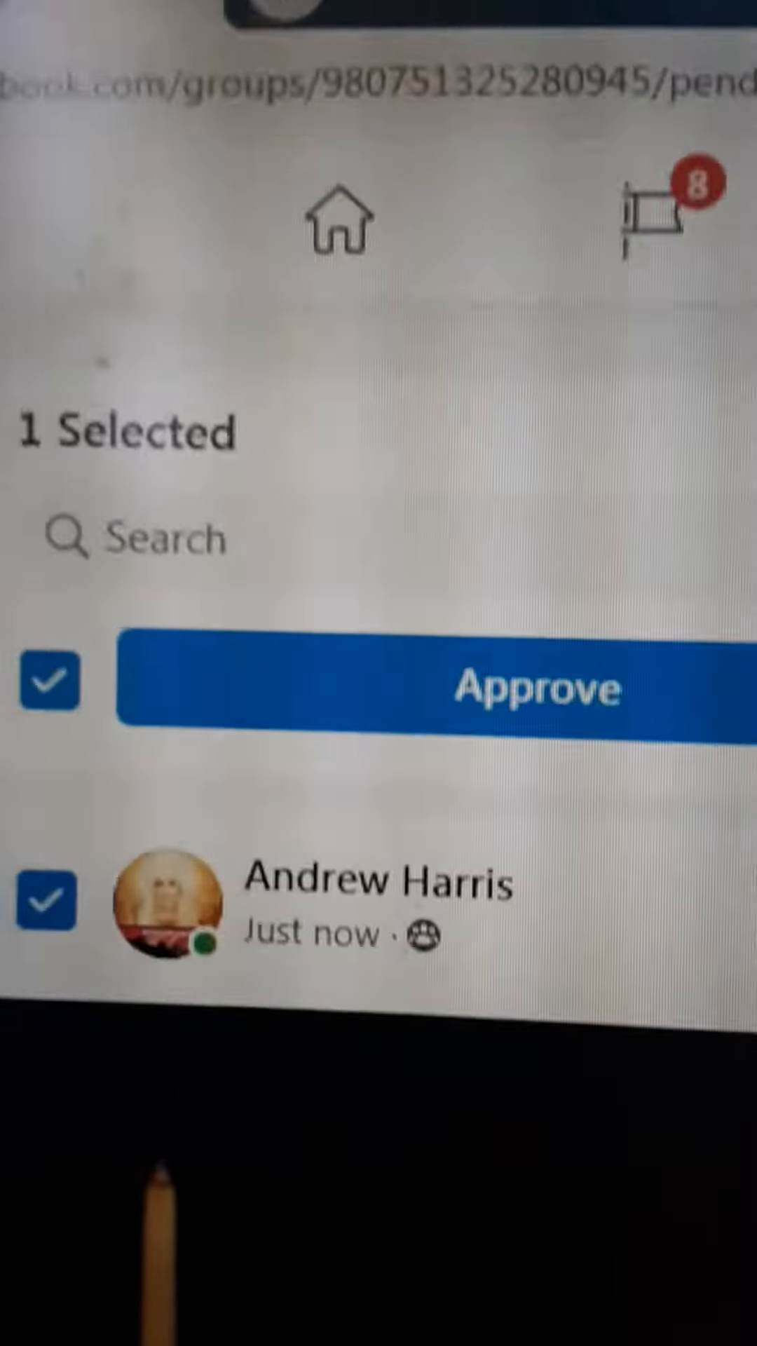